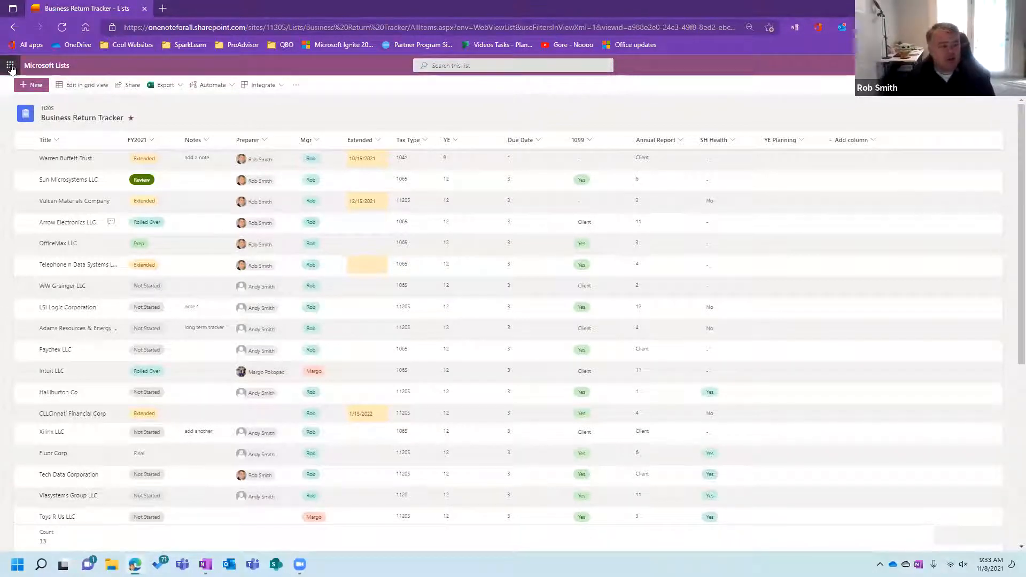
Open the Microsoft 365 app launcher panel over the Business Return Tracker list
{"action": "left_click", "coordinate": [11, 68]}
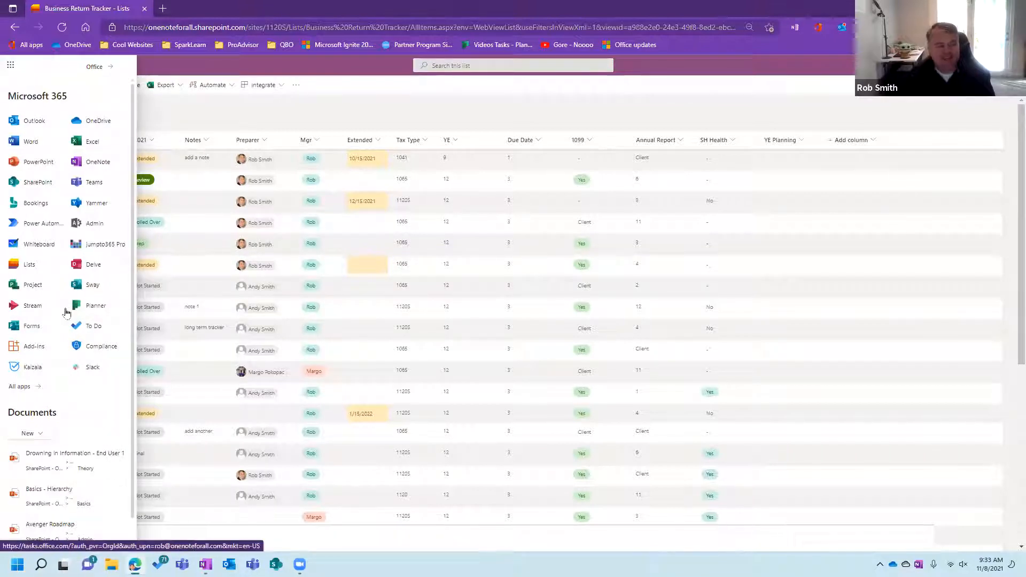
{"action": "mouse_move", "coordinate": [91, 393]}
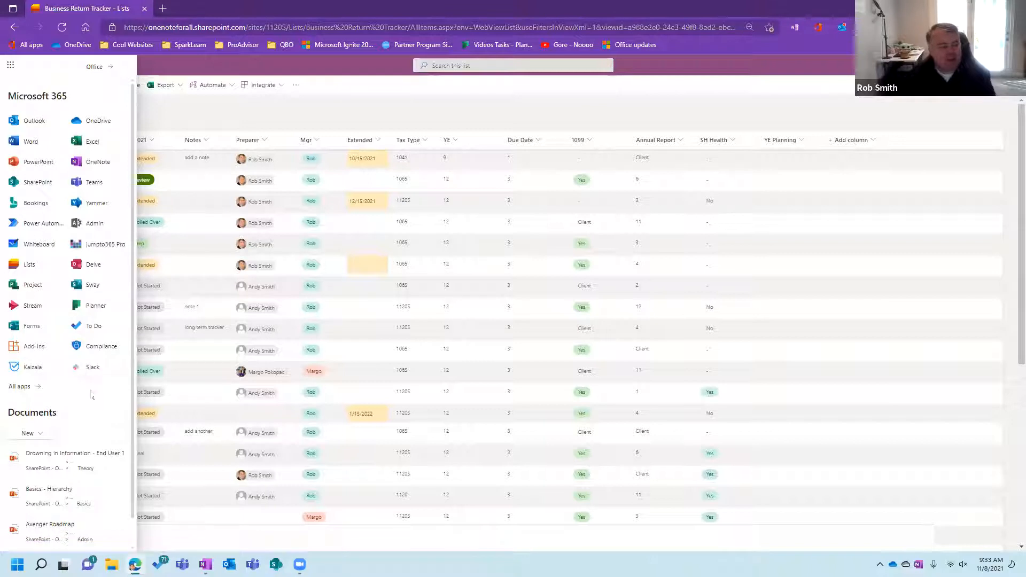
{"action": "mouse_move", "coordinate": [29, 265]}
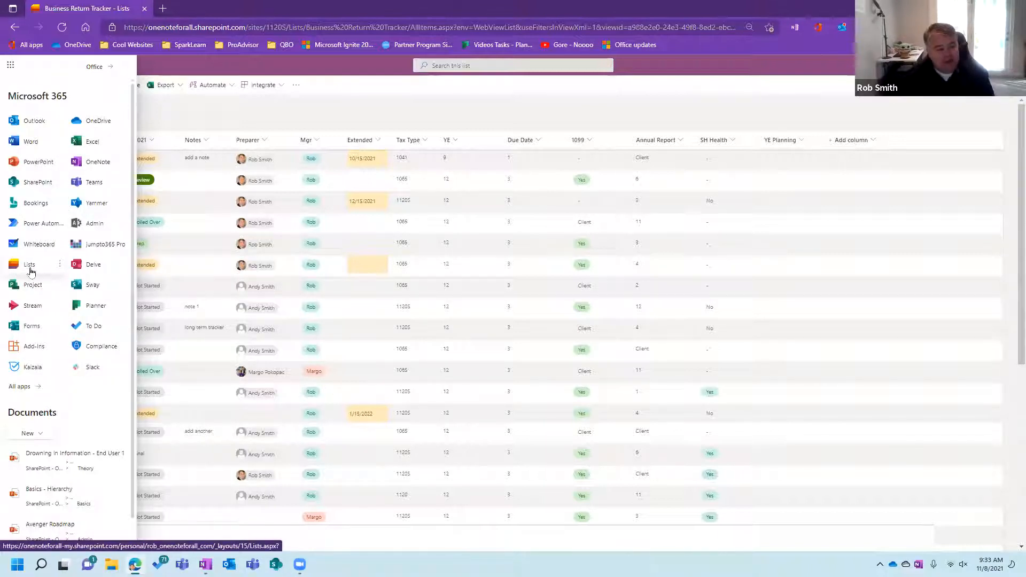
Go to the Lists home page, dismissing the Microsoft 365 apps menu
{"action": "left_click", "coordinate": [9, 64]}
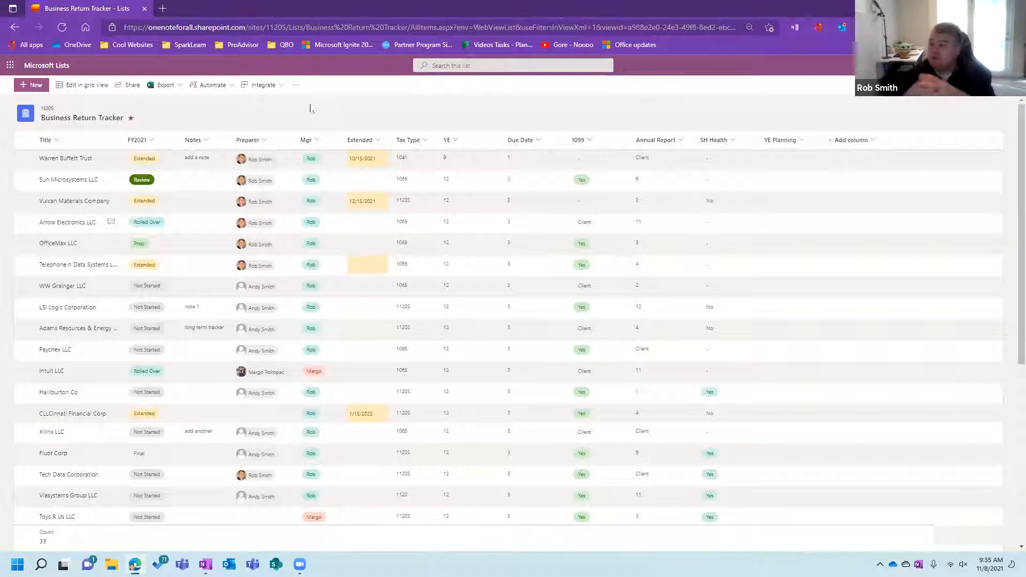
{"action": "mouse_move", "coordinate": [411, 107]}
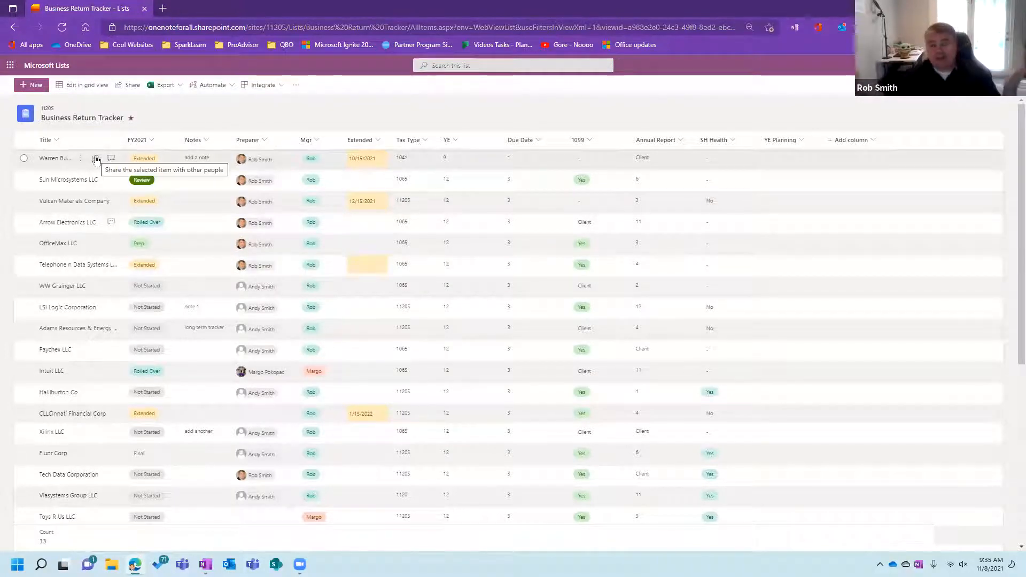
{"action": "mouse_move", "coordinate": [52, 475]}
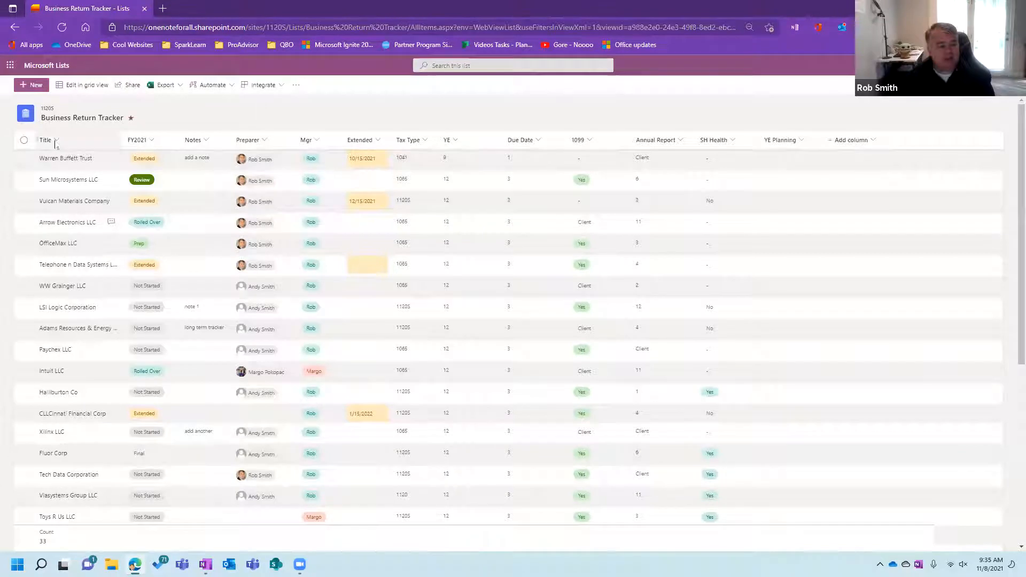
Sort the tracker by Title A to Z, starting with Adams Resources & Energy
{"action": "left_click", "coordinate": [45, 139]}
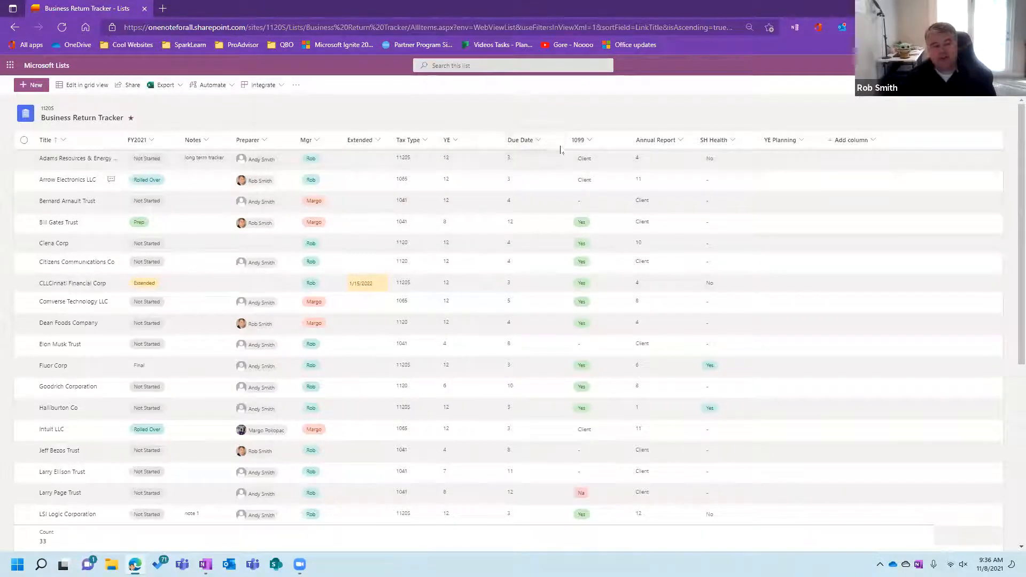
{"action": "left_click", "coordinate": [536, 140]}
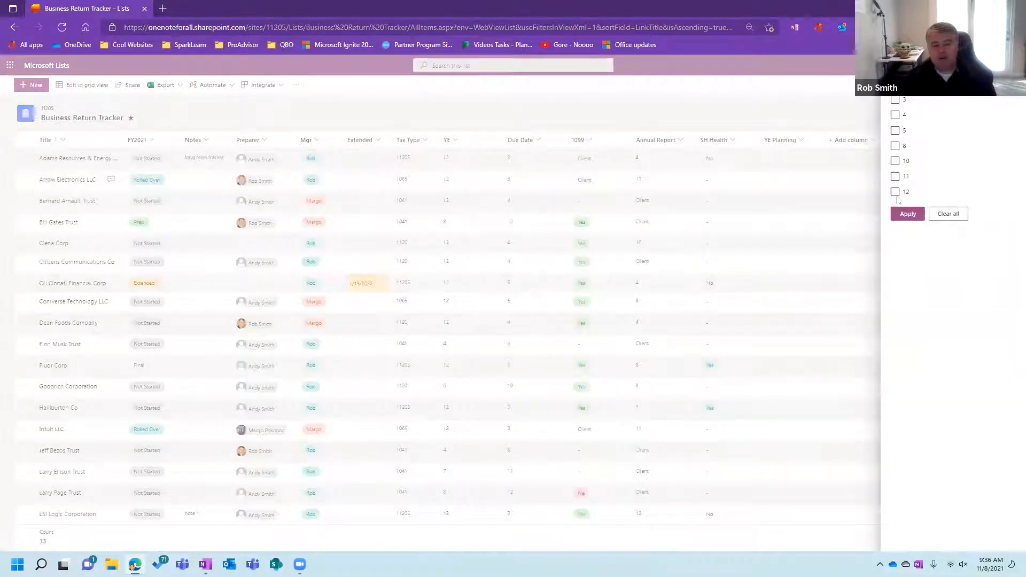
{"action": "left_click", "coordinate": [908, 214]}
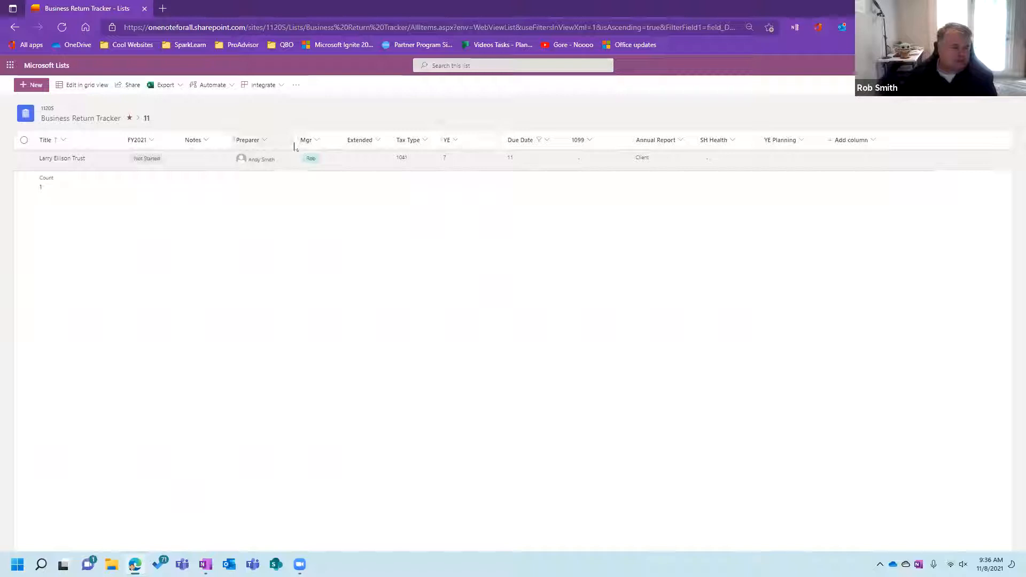
{"action": "left_click", "coordinate": [520, 140]}
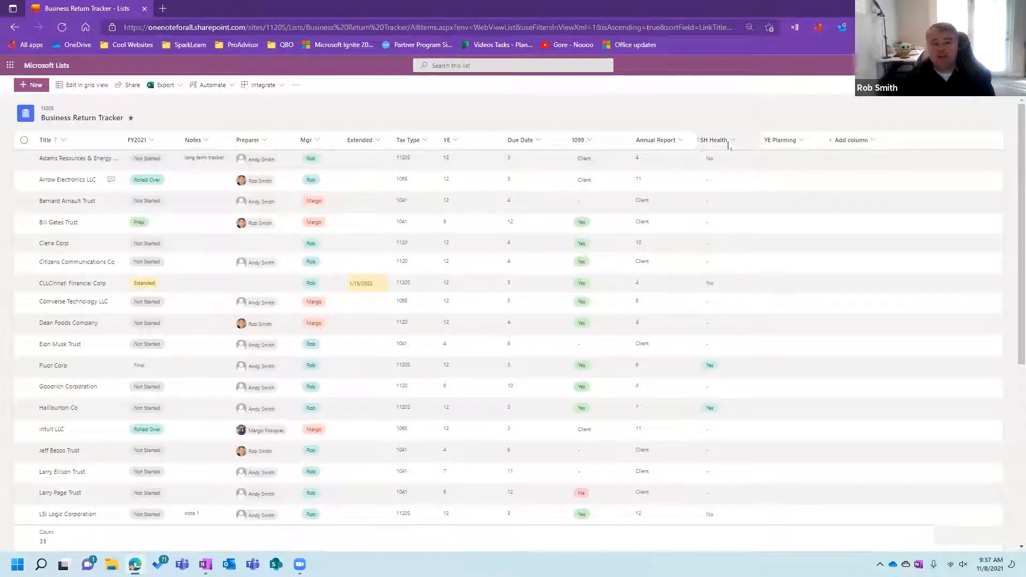
{"action": "left_click", "coordinate": [716, 140]}
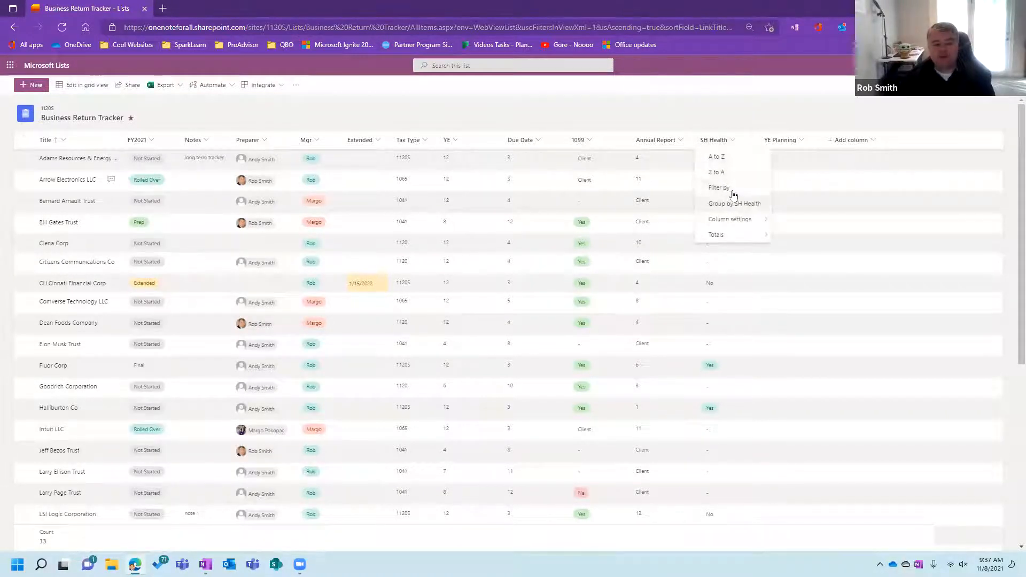
{"action": "left_click", "coordinate": [718, 188]}
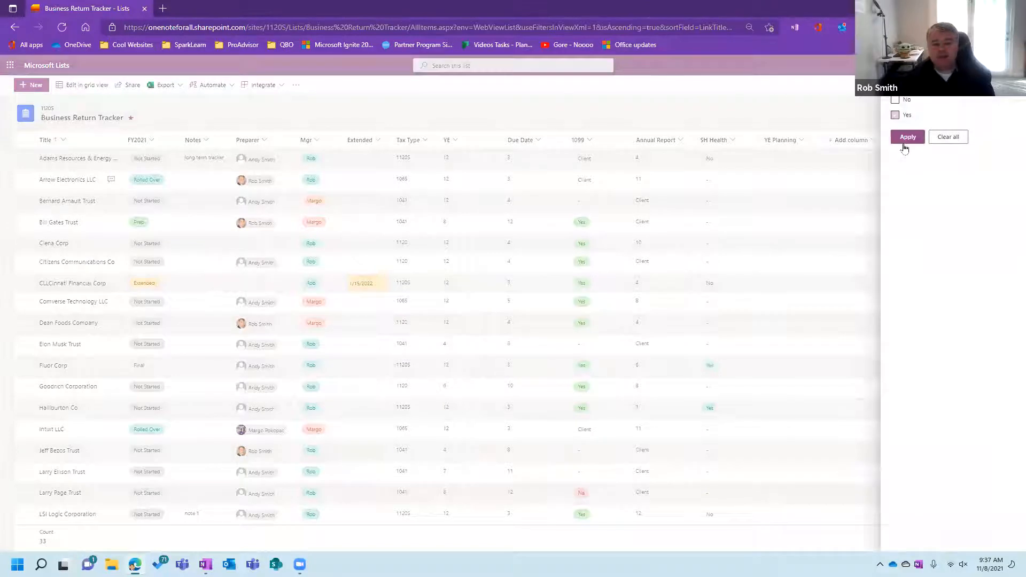
{"action": "left_click", "coordinate": [907, 137]}
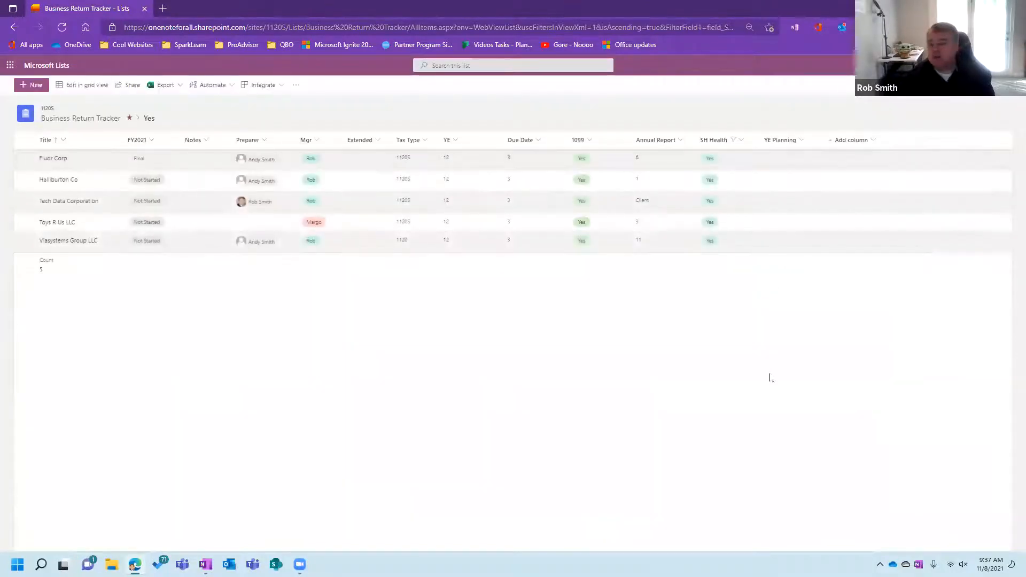
{"action": "mouse_move", "coordinate": [79, 179]}
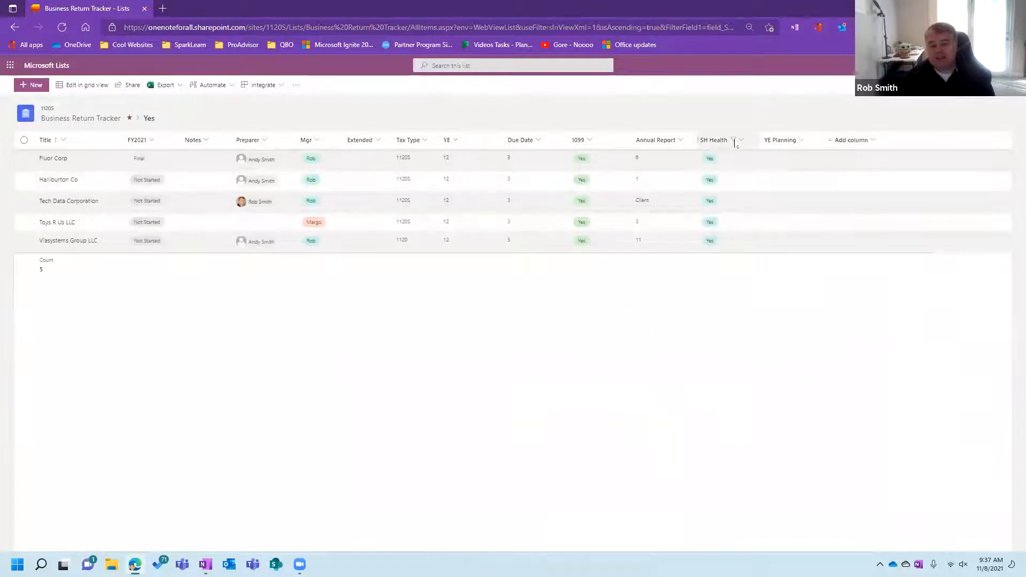
{"action": "left_click", "coordinate": [740, 140]}
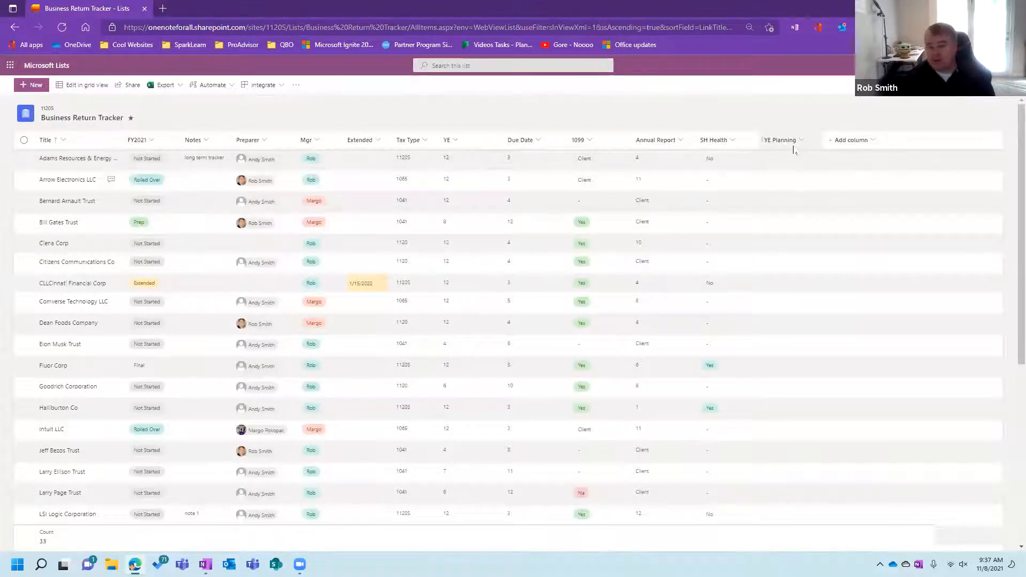
Show the column types available for adding a new column
{"action": "left_click", "coordinate": [853, 139]}
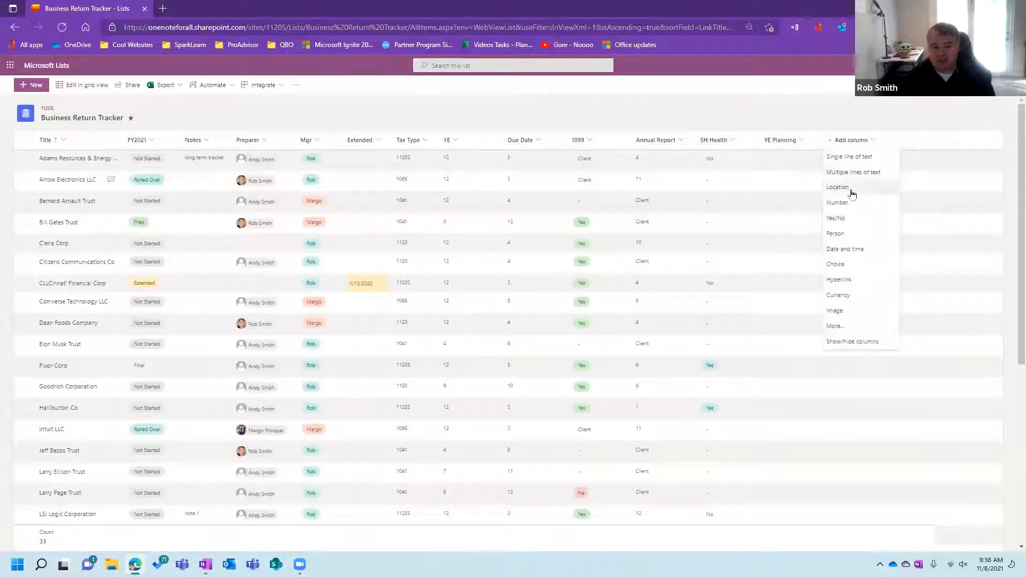
{"action": "mouse_move", "coordinate": [846, 326]}
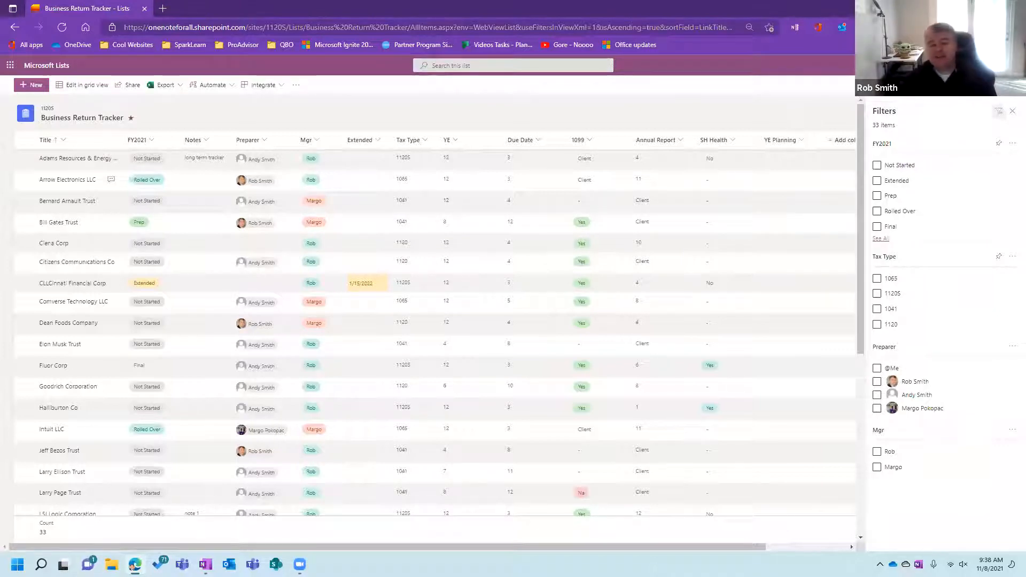
Filter the tracker to Not Started returns managed by Rob, undoing a stray preparer filter
{"action": "left_click", "coordinate": [877, 165]}
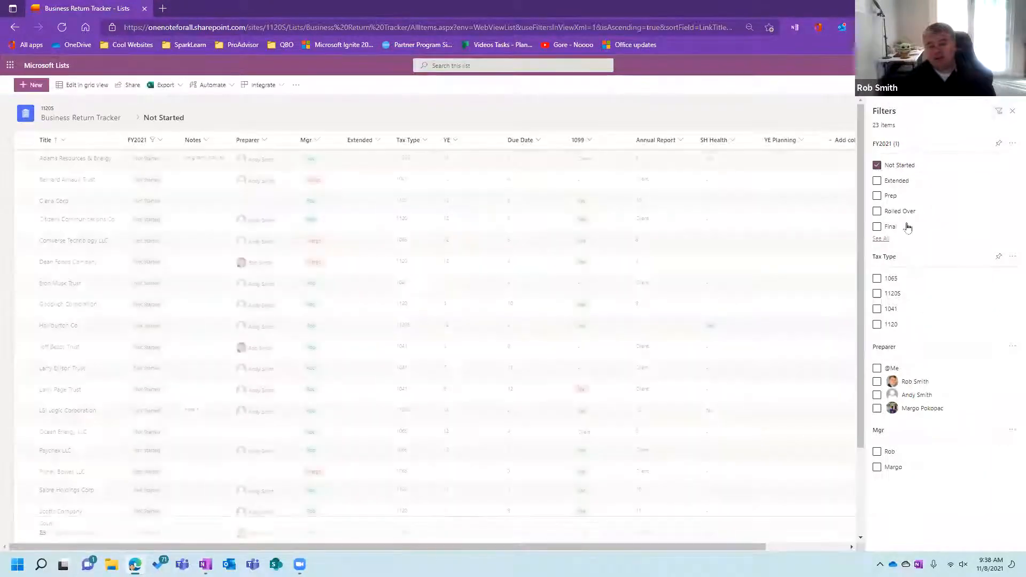
{"action": "left_click", "coordinate": [877, 381]}
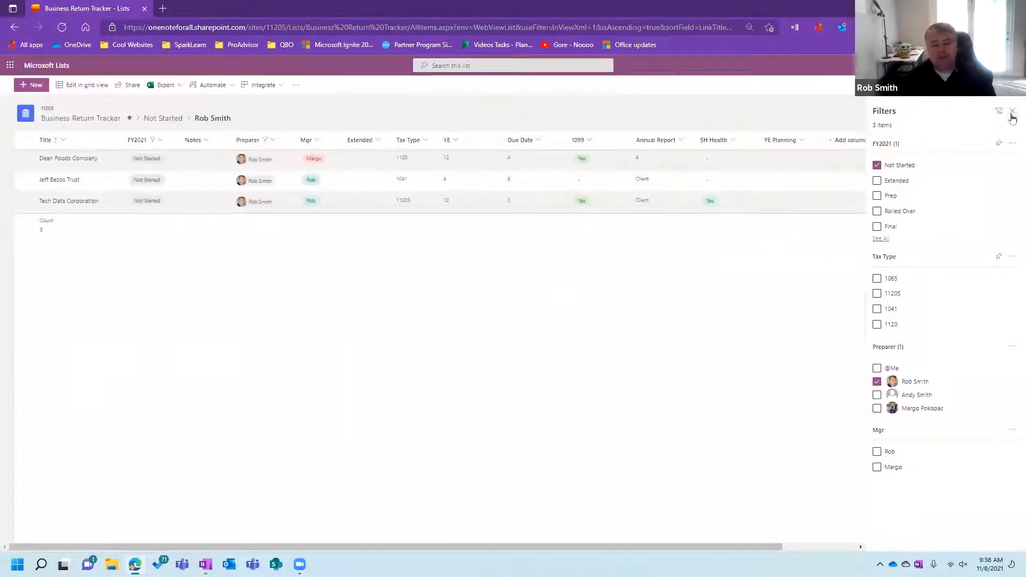
{"action": "left_click", "coordinate": [1012, 111]}
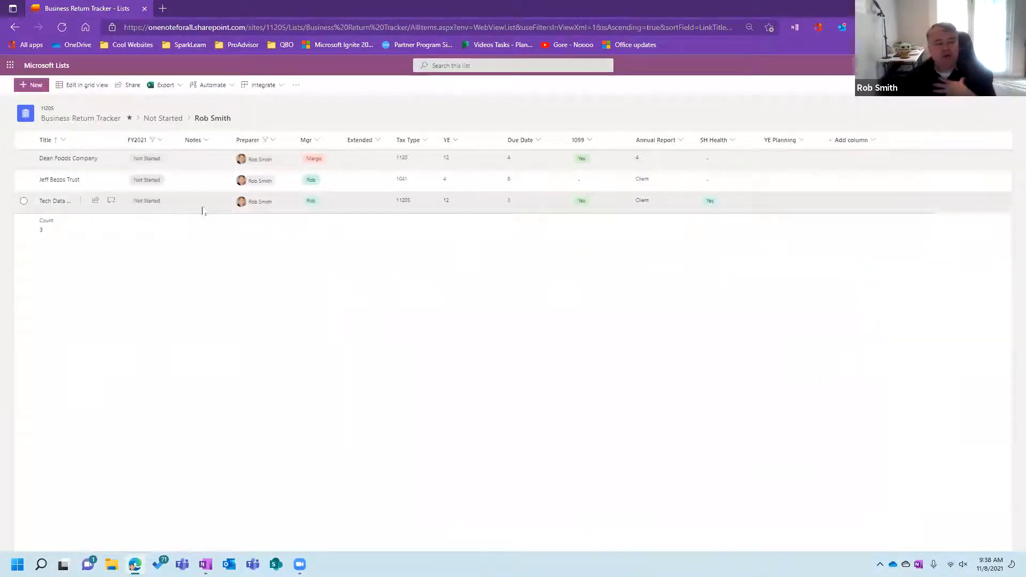
{"action": "left_click", "coordinate": [260, 200]}
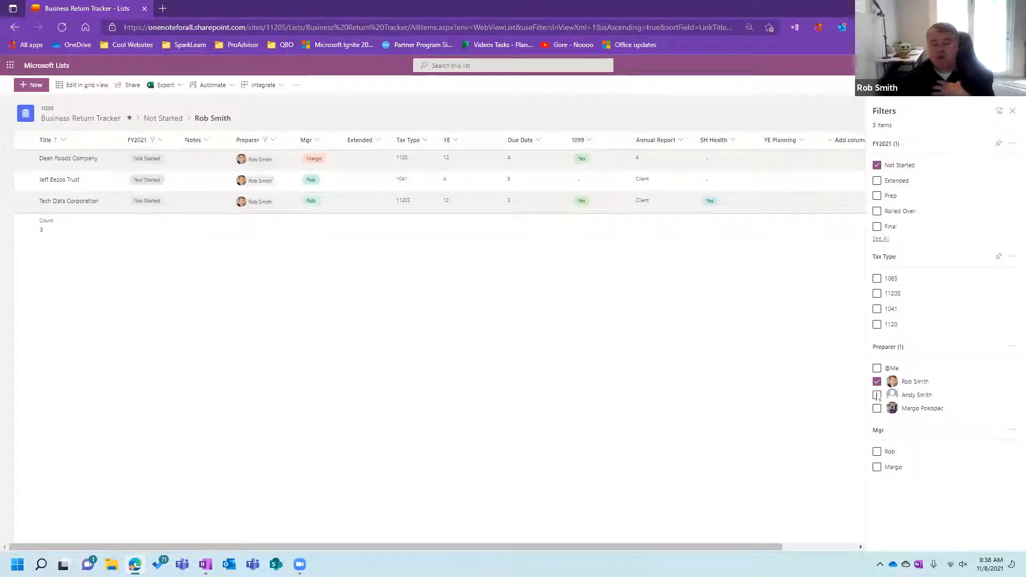
{"action": "left_click", "coordinate": [877, 381]}
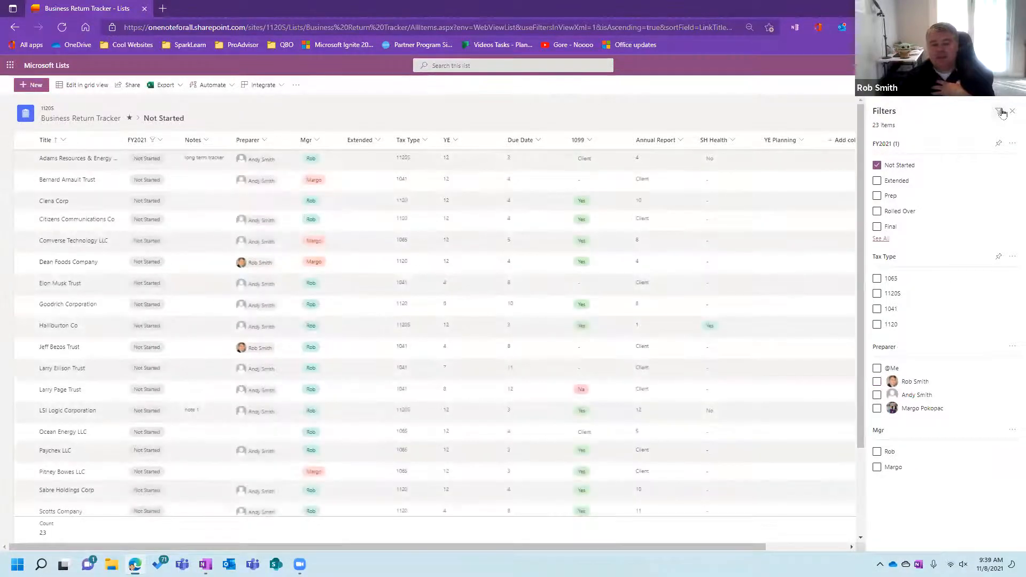
{"action": "left_click", "coordinate": [877, 165]}
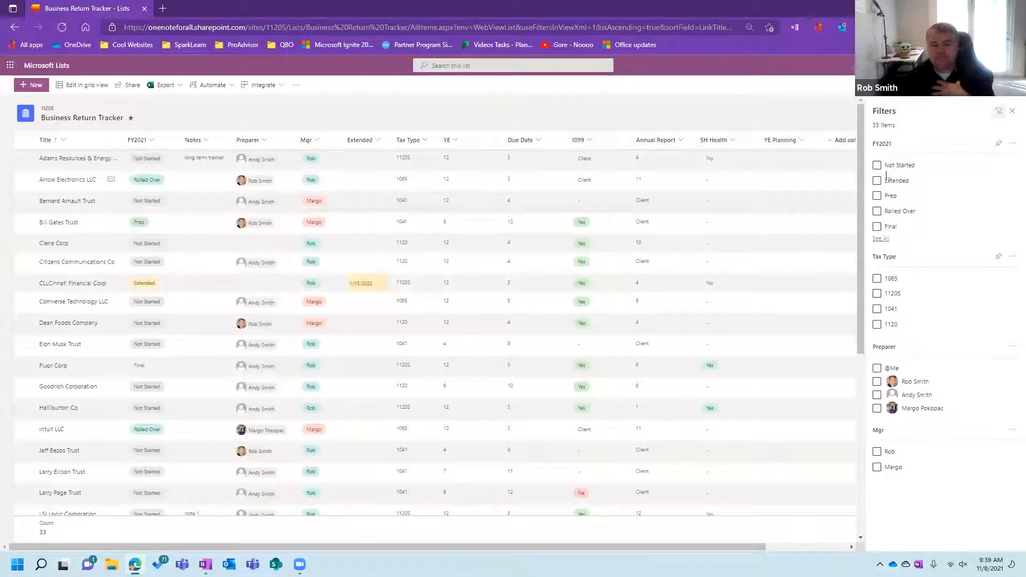
{"action": "left_click", "coordinate": [877, 165]}
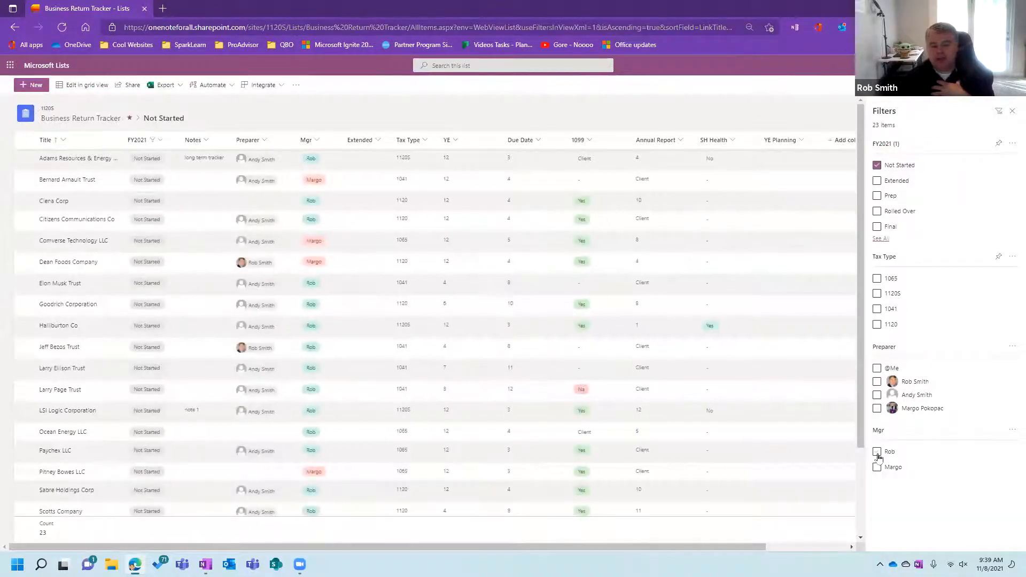
{"action": "left_click", "coordinate": [877, 452]}
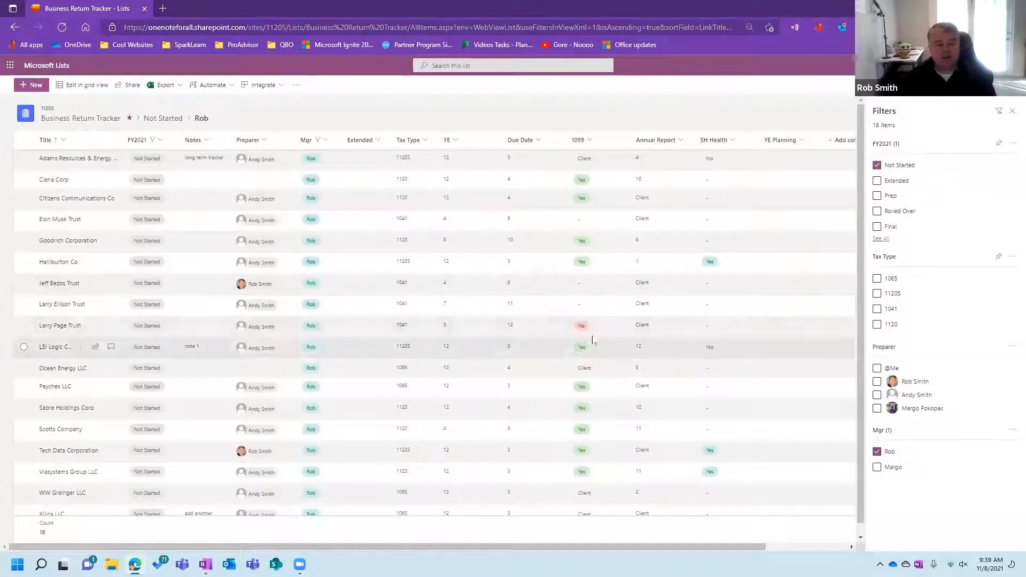
{"action": "left_click", "coordinate": [251, 139]}
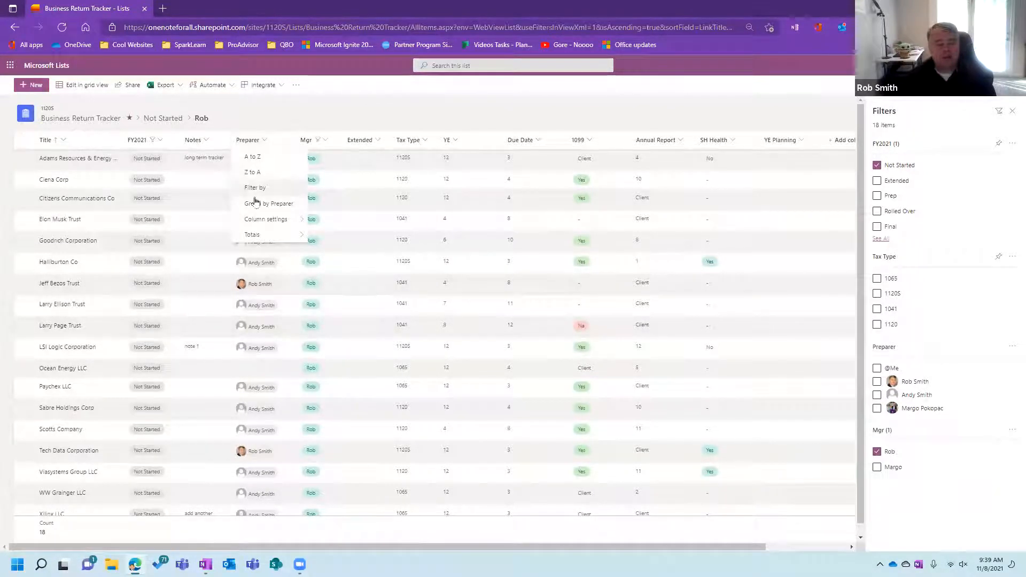
{"action": "left_click", "coordinate": [271, 204]}
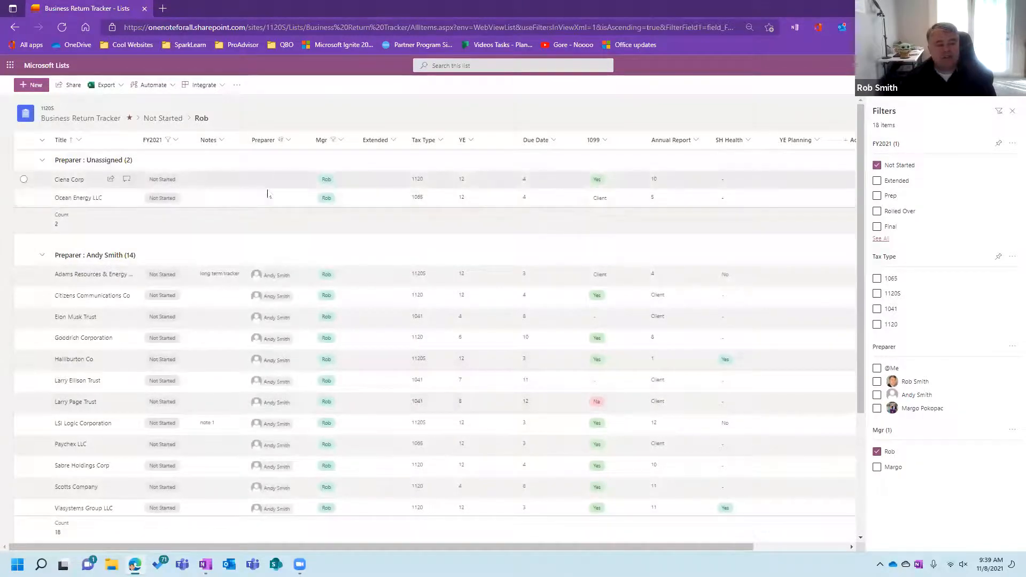
{"action": "scroll", "scroll_direction": "down", "scroll_amount": 3}
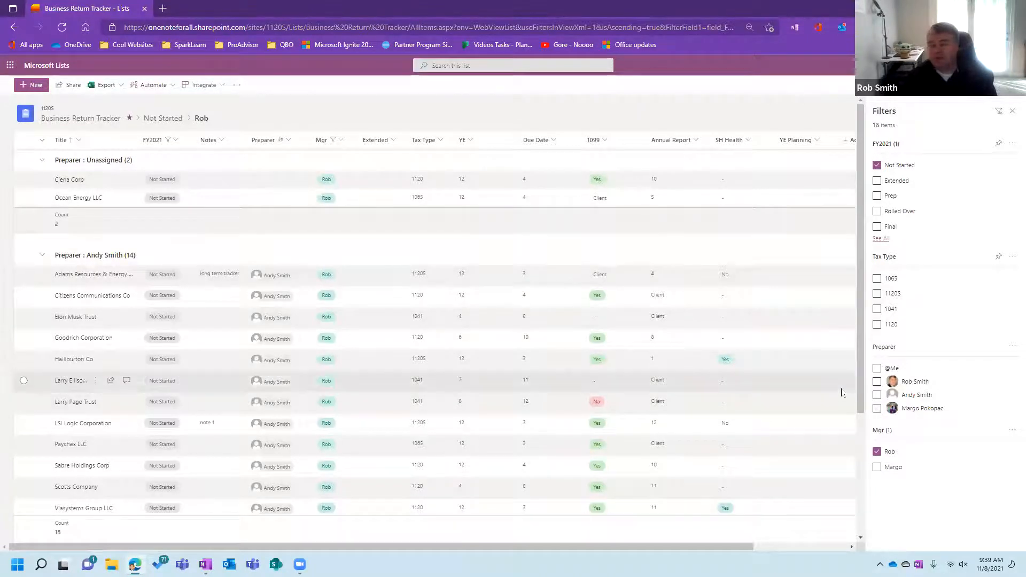
{"action": "left_click", "coordinate": [1013, 111]}
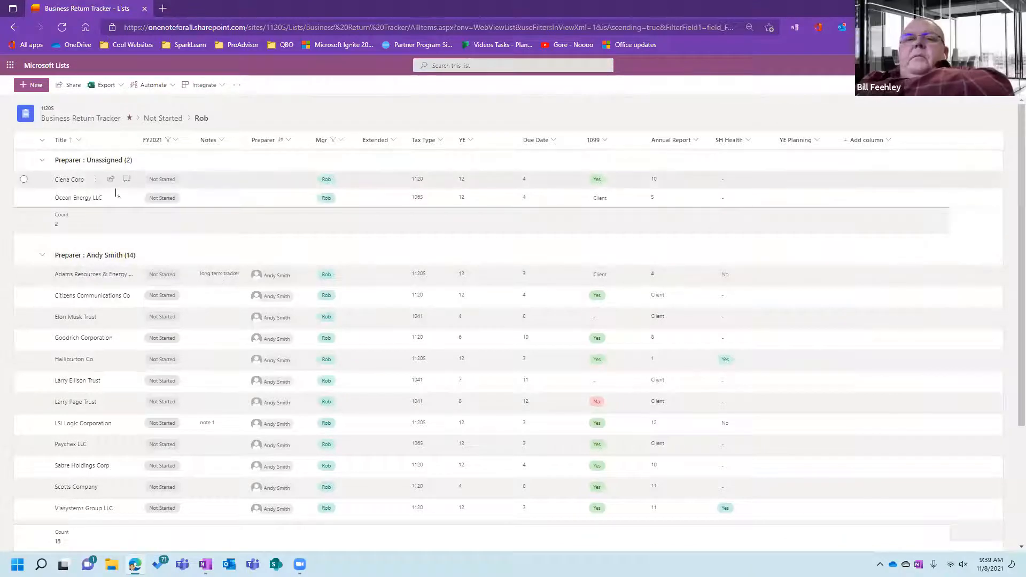
{"action": "mouse_move", "coordinate": [111, 274]}
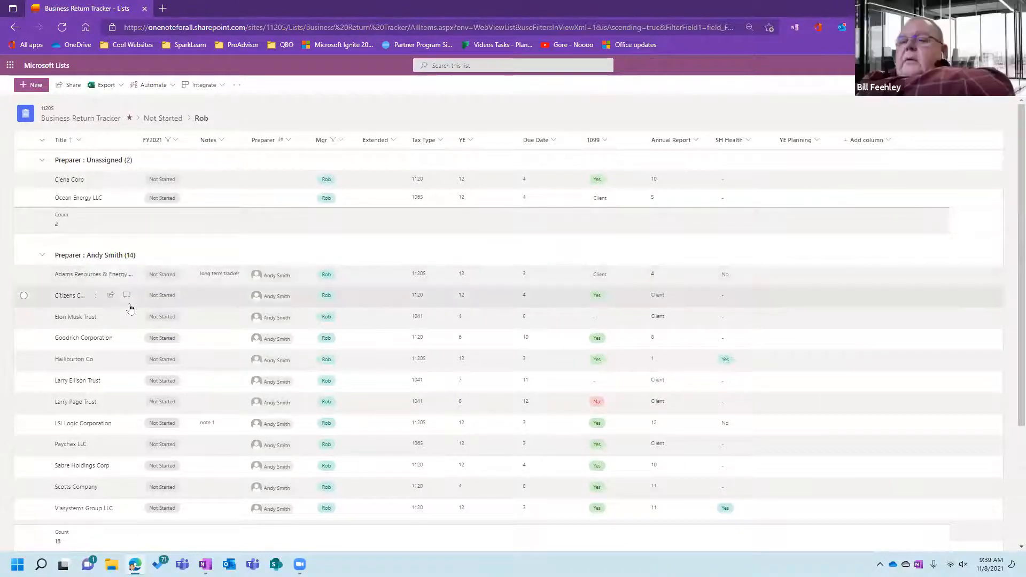
{"action": "mouse_move", "coordinate": [127, 295]}
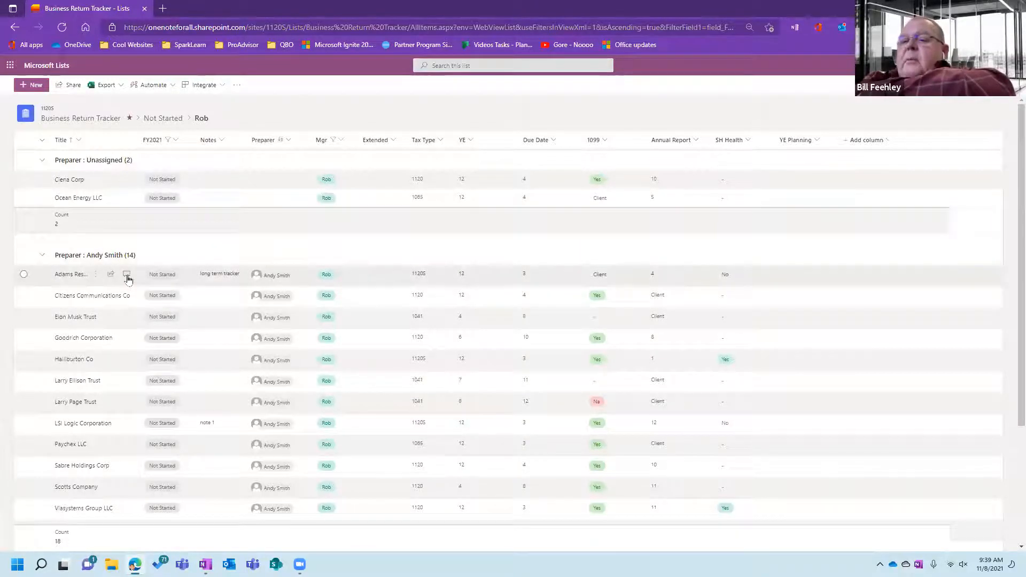
{"action": "mouse_move", "coordinate": [127, 274]}
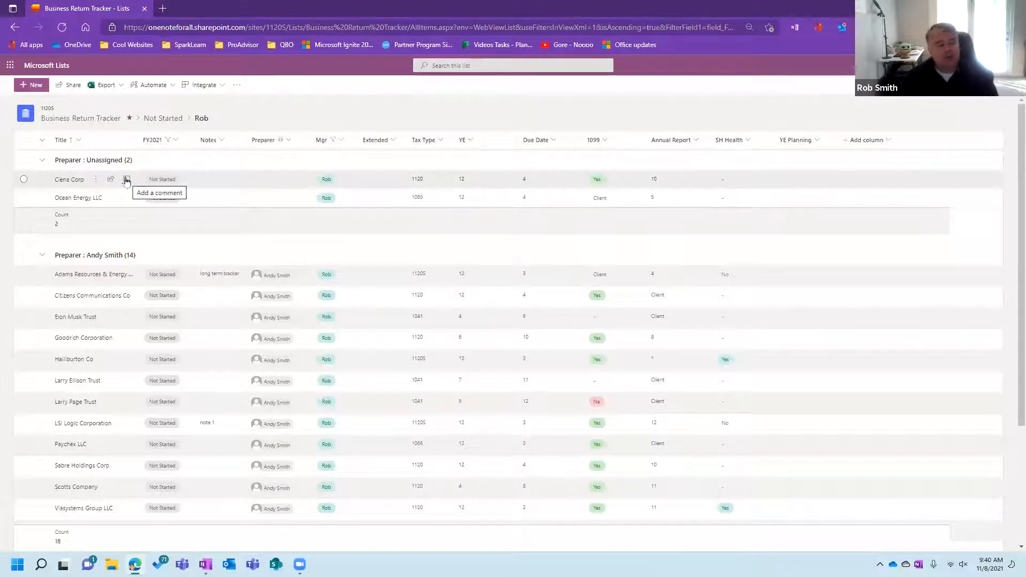
Post the comment 'wait no not got' on Ciena Corp, then close its details
{"action": "left_click", "coordinate": [125, 180]}
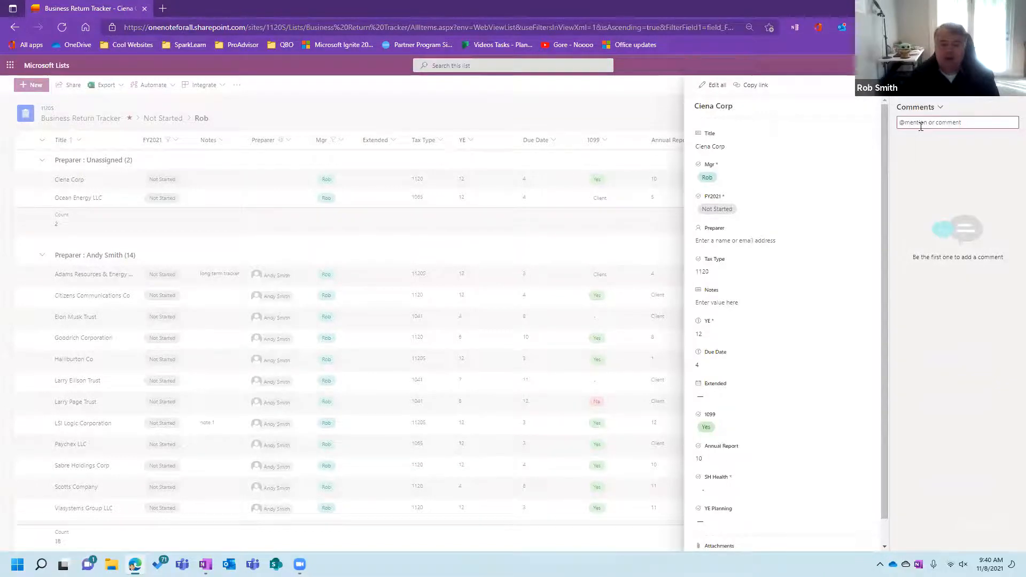
{"action": "type", "text": "wait"}
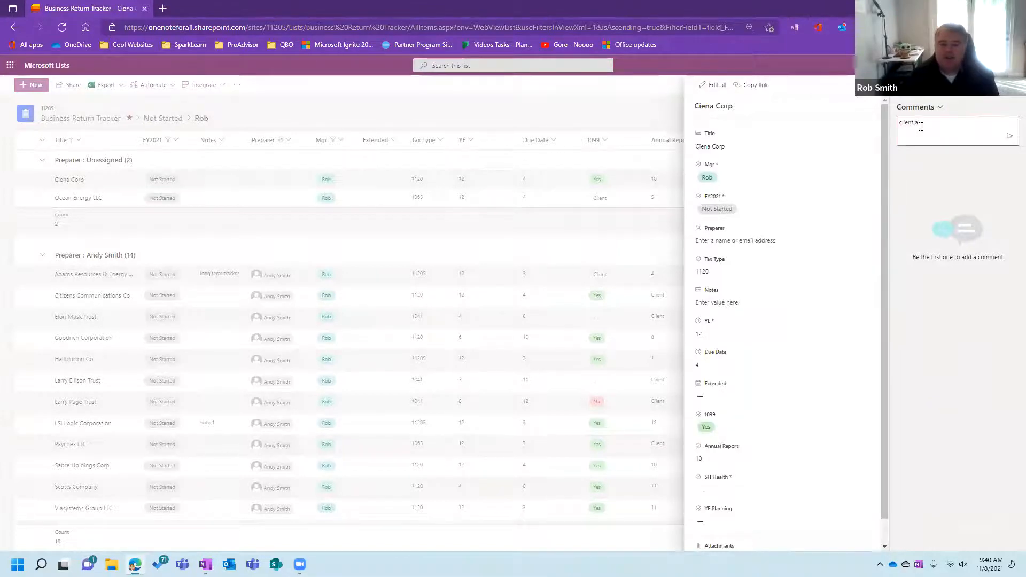
{"action": "type", "text": "no"}
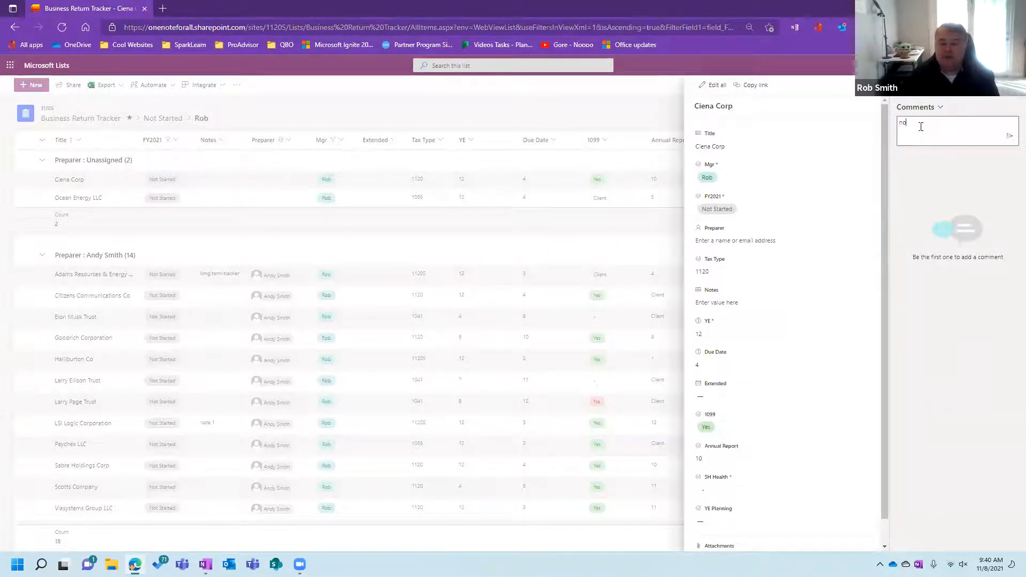
{"action": "type", "text": "not got"}
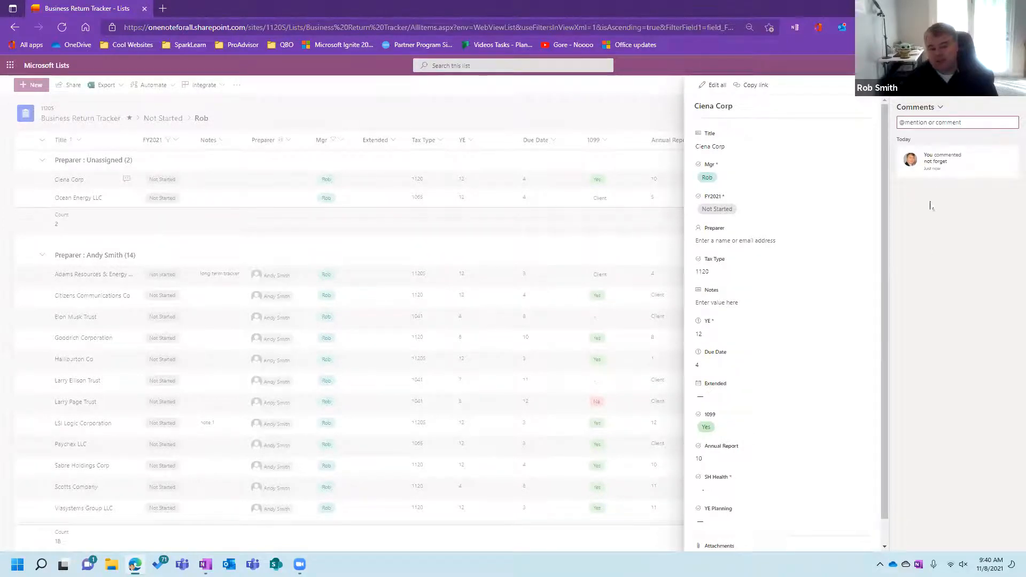
{"action": "left_click", "coordinate": [957, 122]}
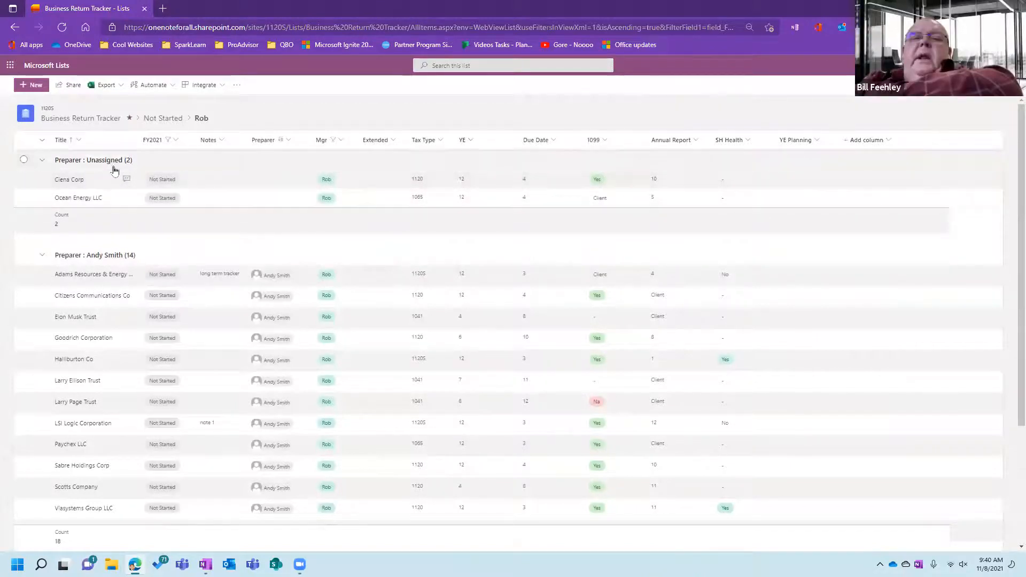
{"action": "mouse_move", "coordinate": [303, 309]}
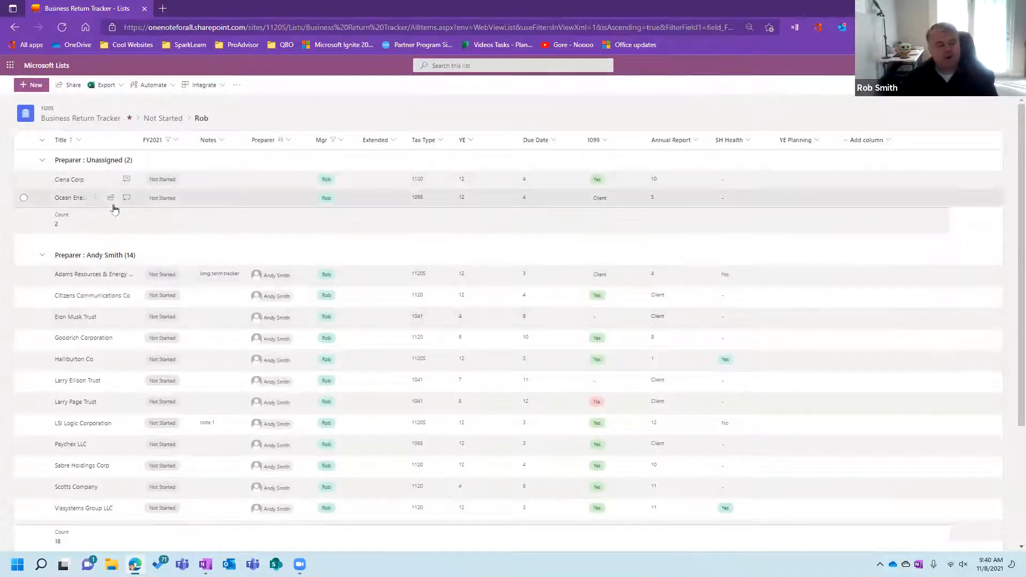
{"action": "mouse_move", "coordinate": [126, 178]}
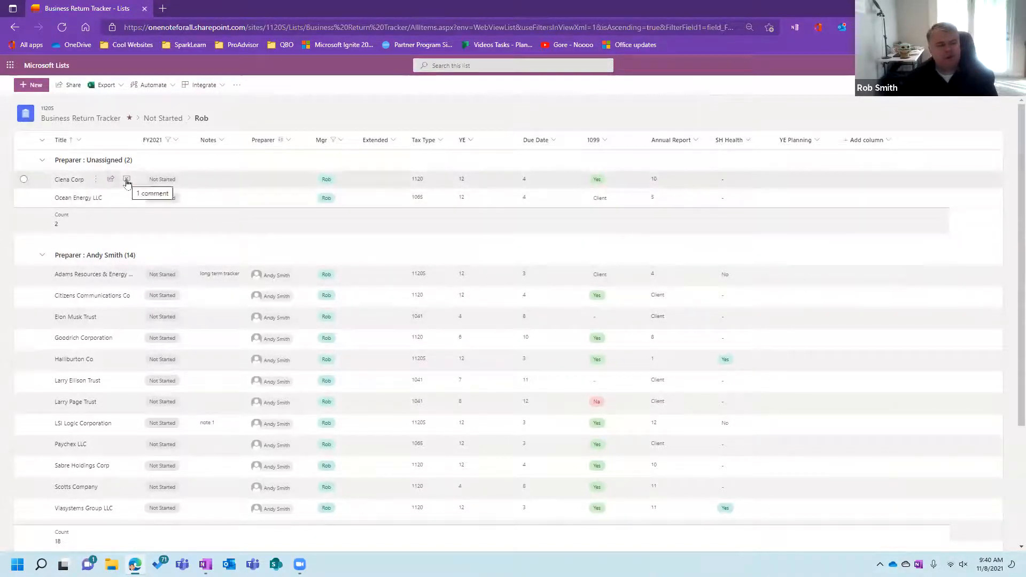
{"action": "left_click", "coordinate": [126, 179]}
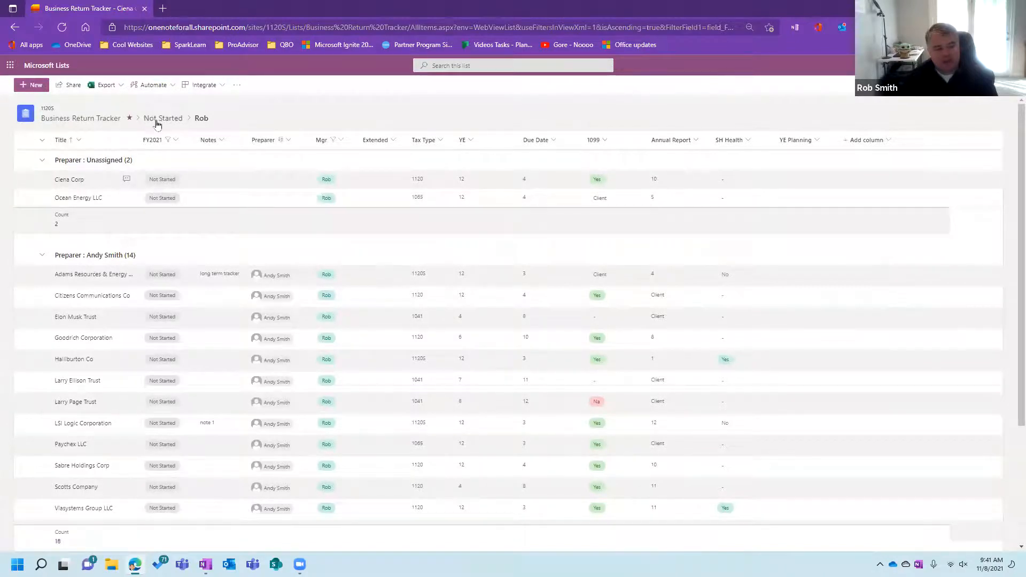
{"action": "mouse_move", "coordinate": [311, 108]}
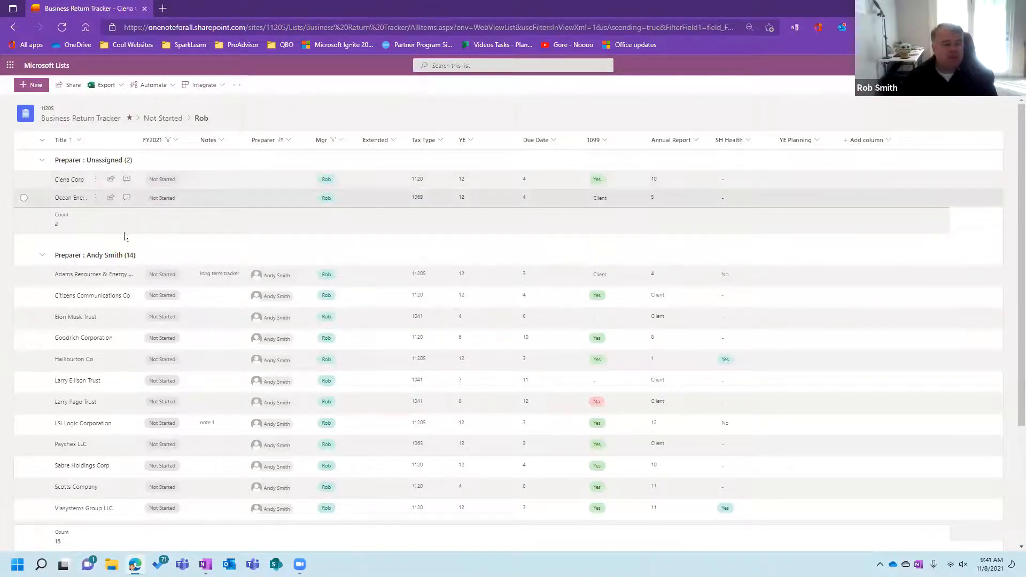
Copy a sharing link for the Ciena Corp item from the Send link dialog
{"action": "left_click", "coordinate": [68, 84]}
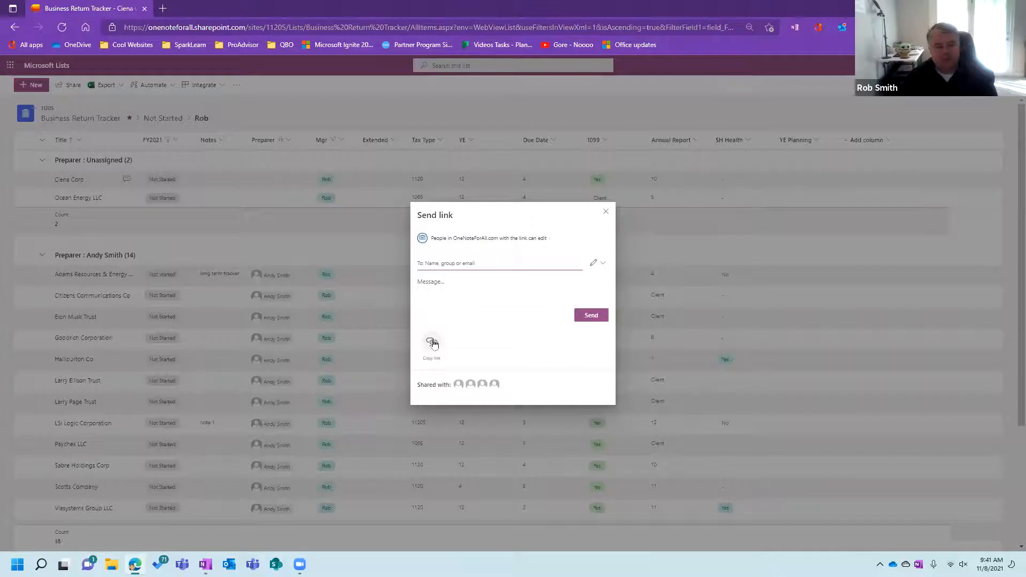
{"action": "left_click", "coordinate": [605, 211]}
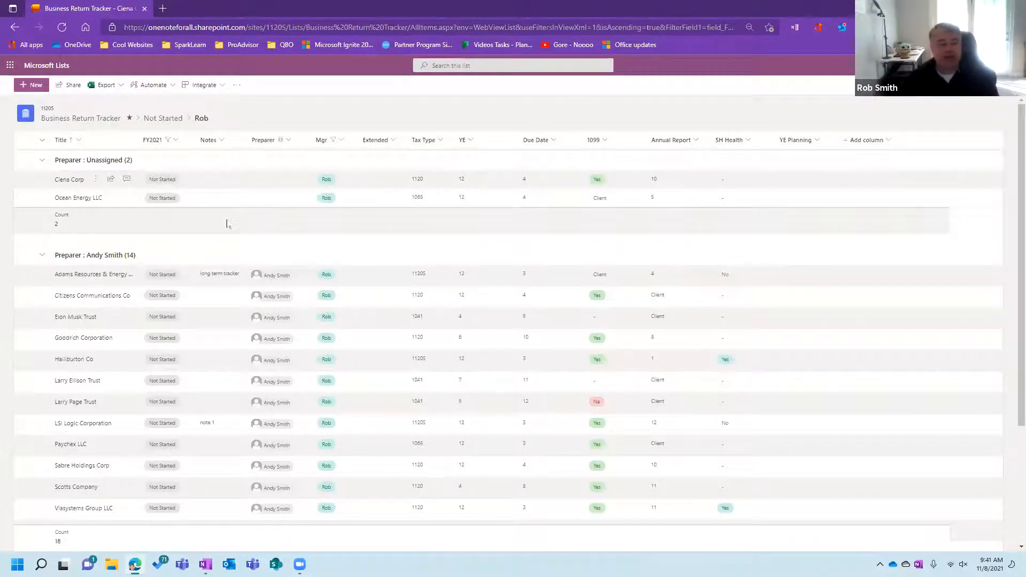
{"action": "scroll", "scroll_direction": "down", "scroll_amount": 3}
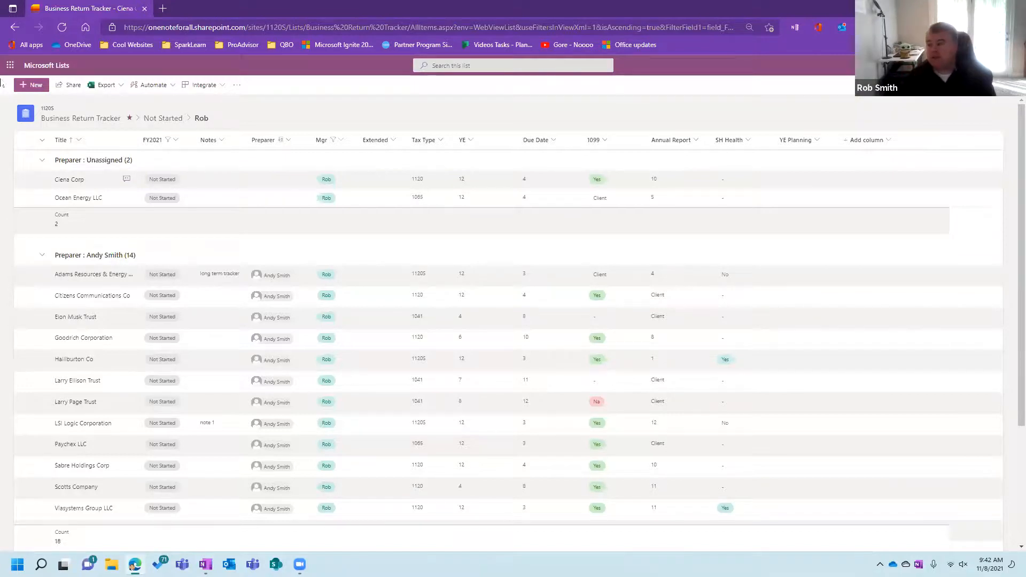
{"action": "mouse_move", "coordinate": [473, 204]}
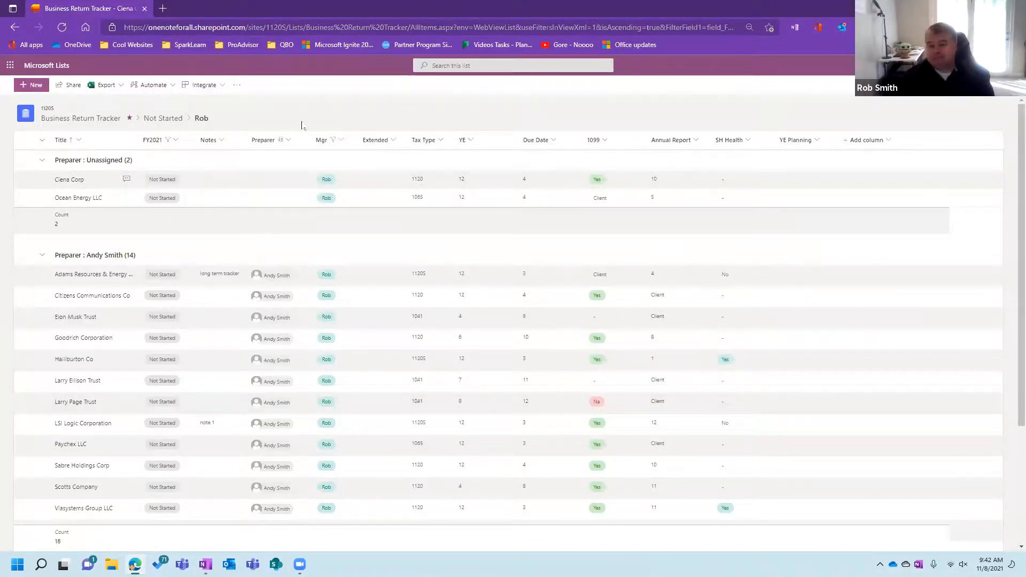
{"action": "mouse_move", "coordinate": [345, 283]}
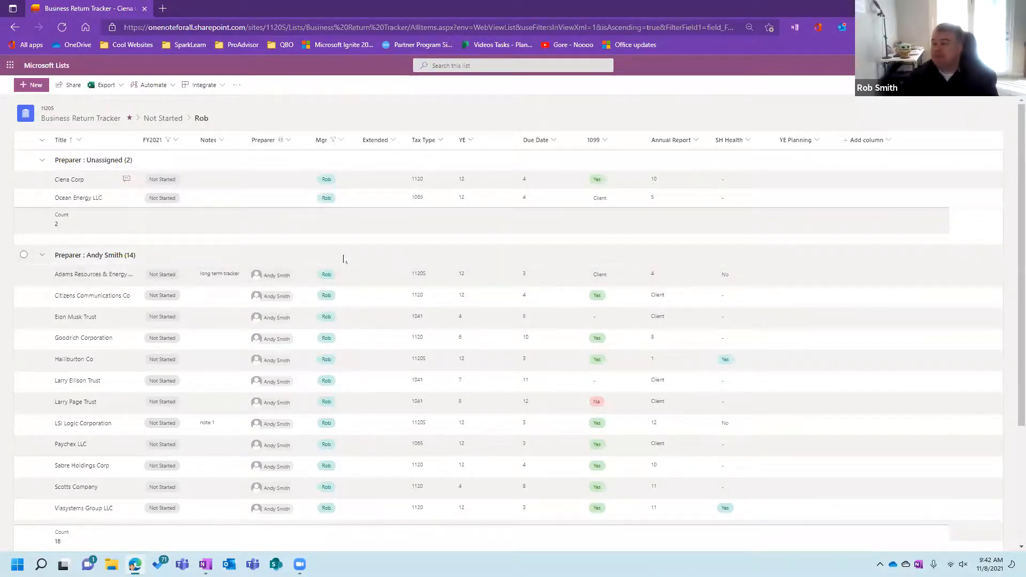
{"action": "mouse_move", "coordinate": [338, 115]}
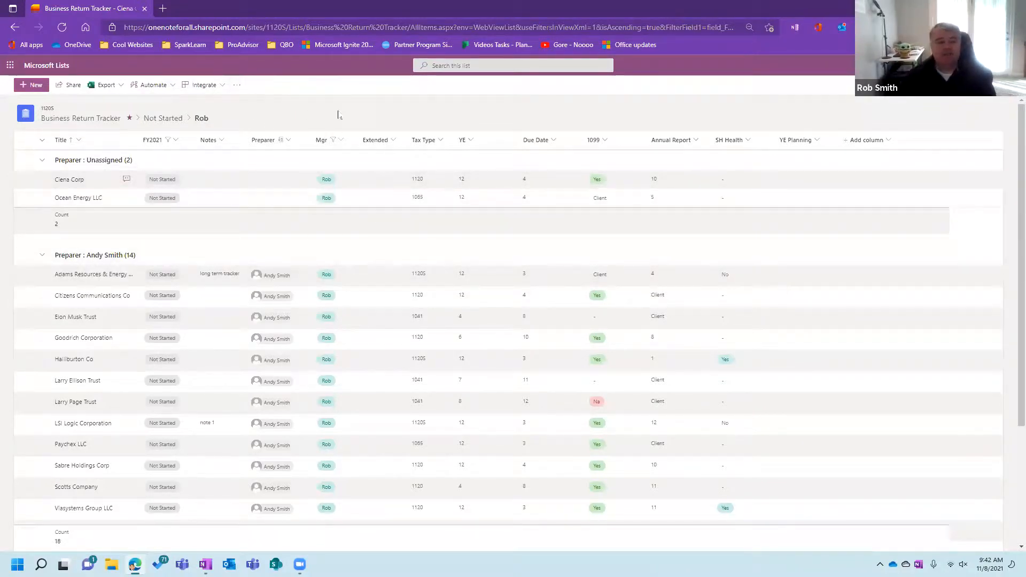